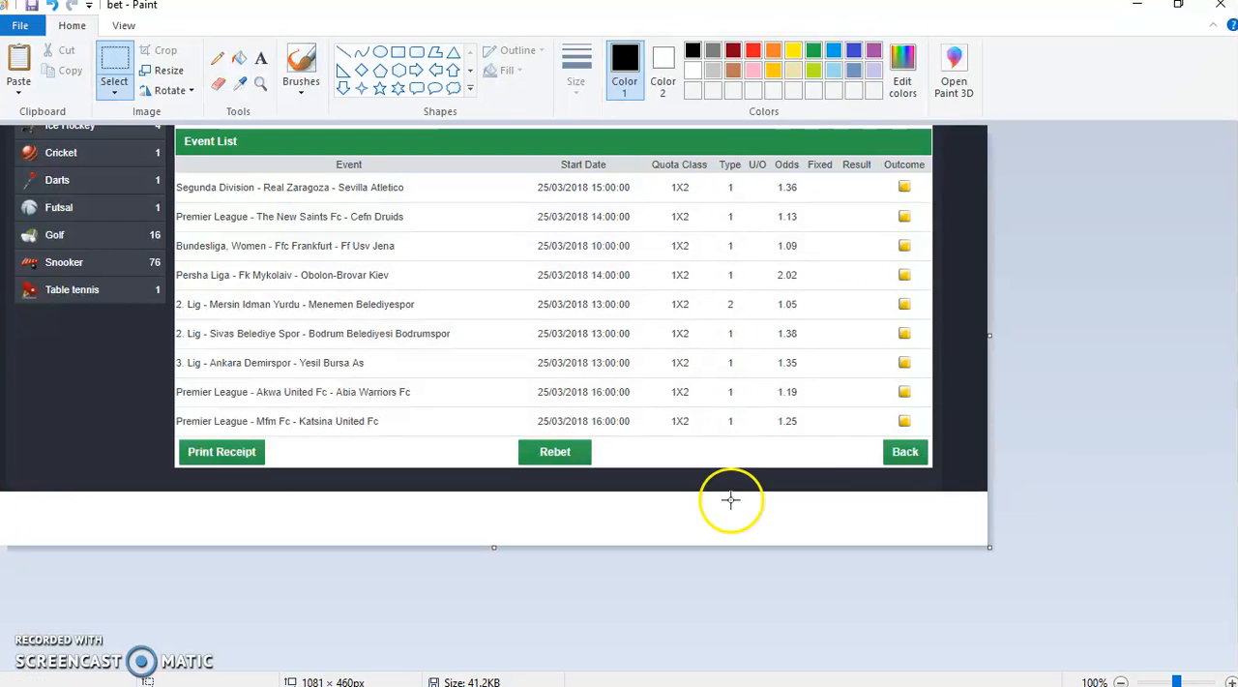
pyautogui.moveTo(827, 353)
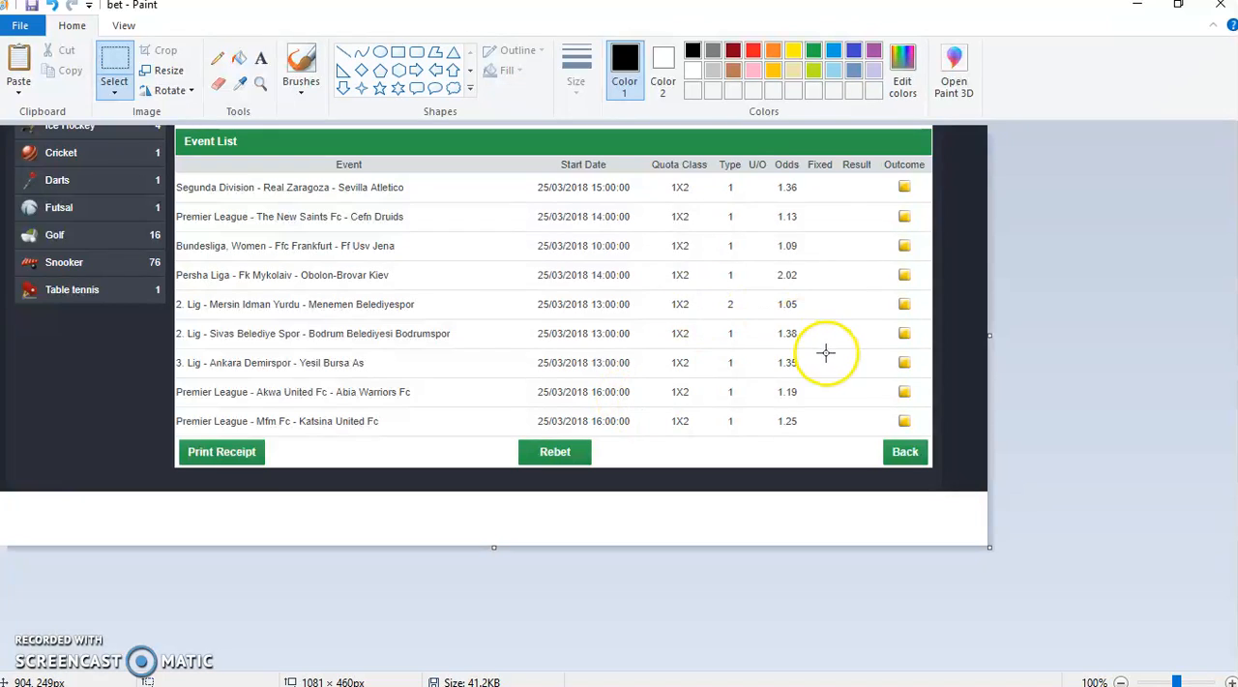
pyautogui.moveTo(803, 333)
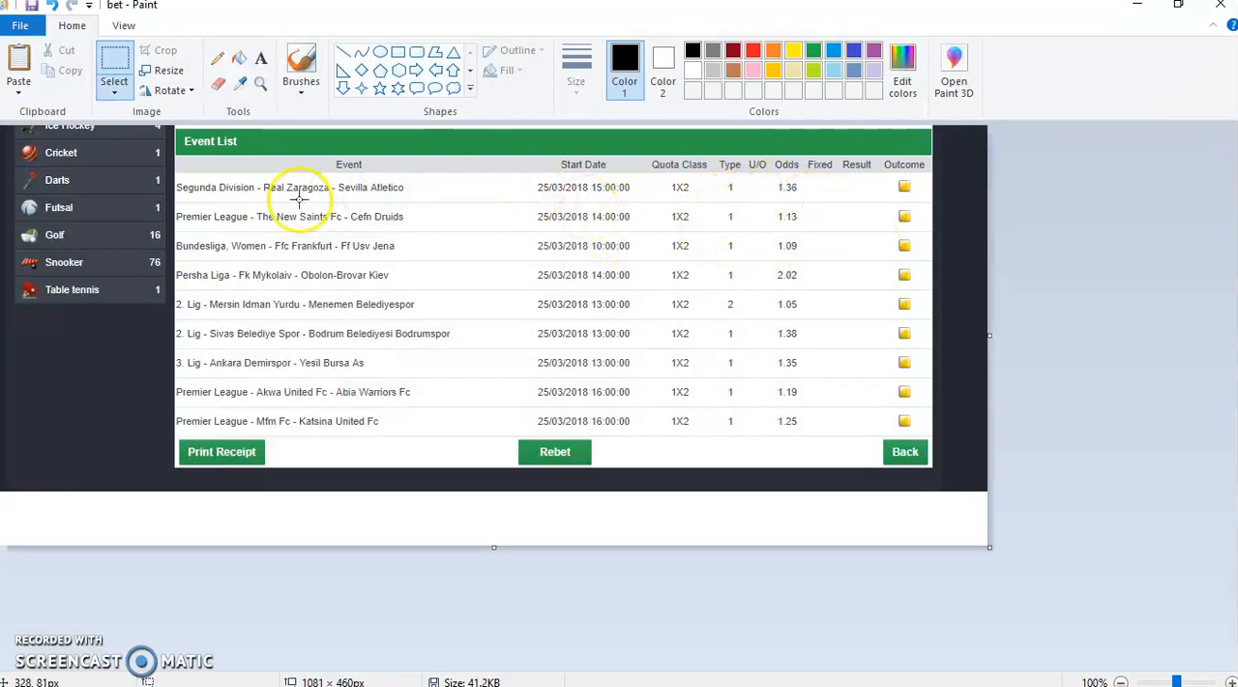
pyautogui.moveTo(476, 268)
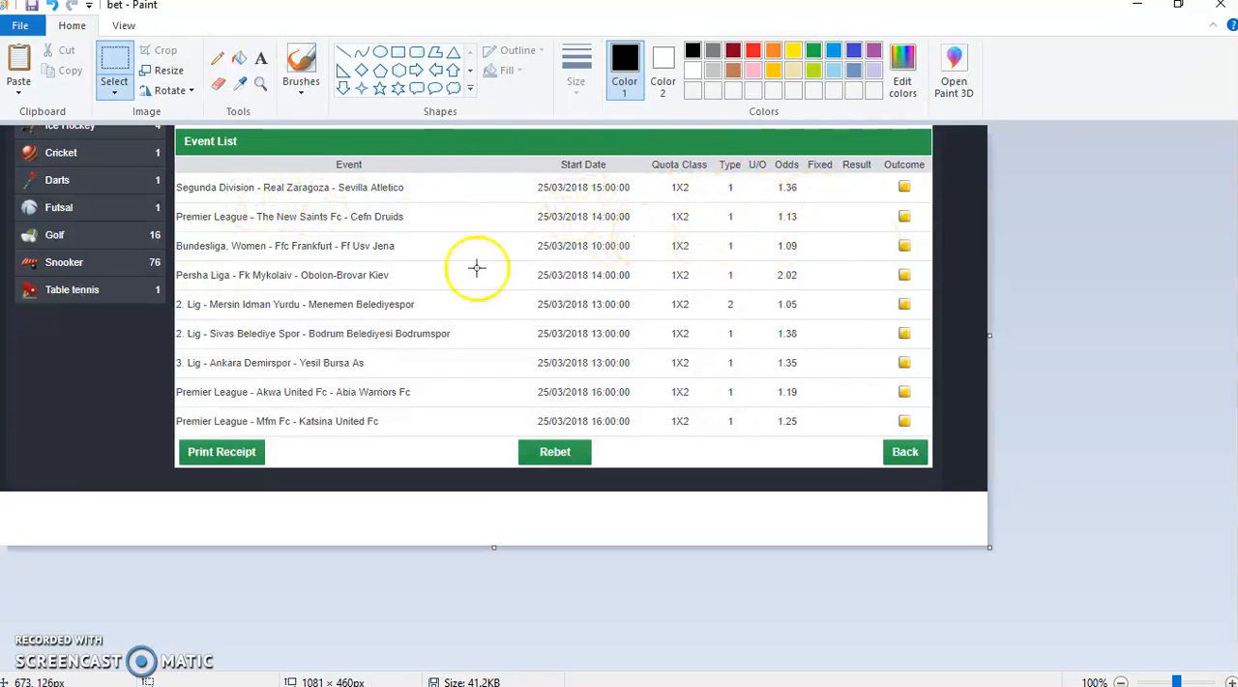
pyautogui.moveTo(654, 294)
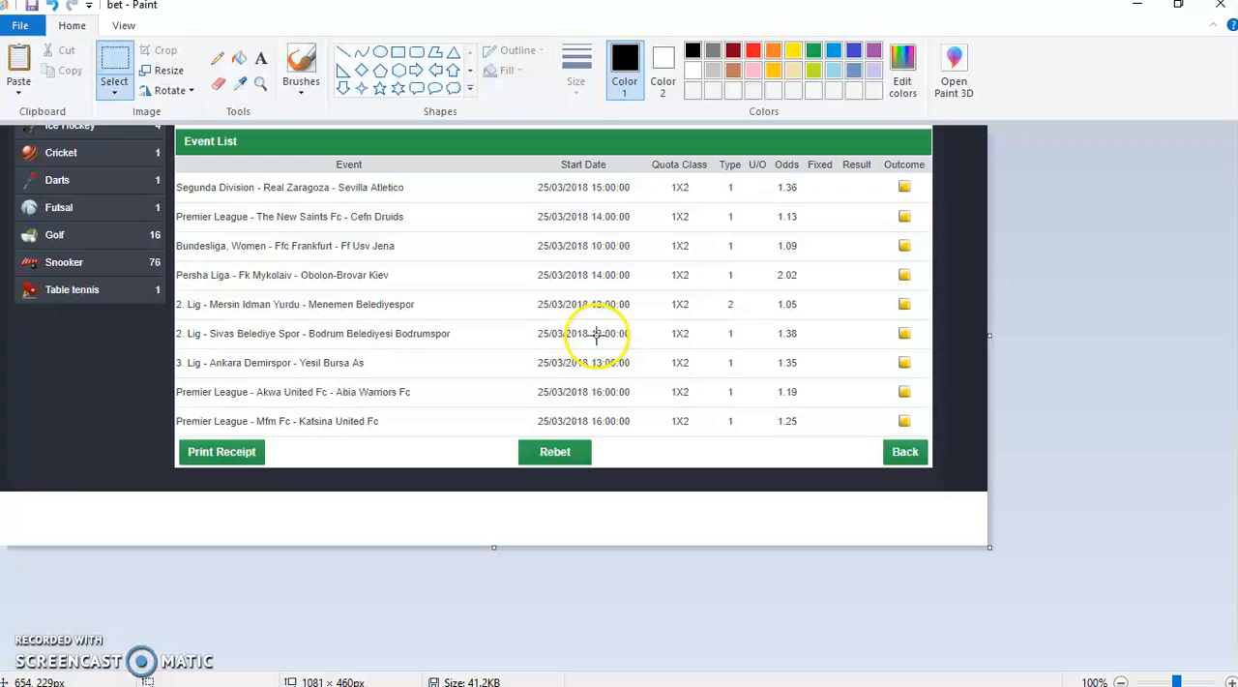
pyautogui.moveTo(578, 346)
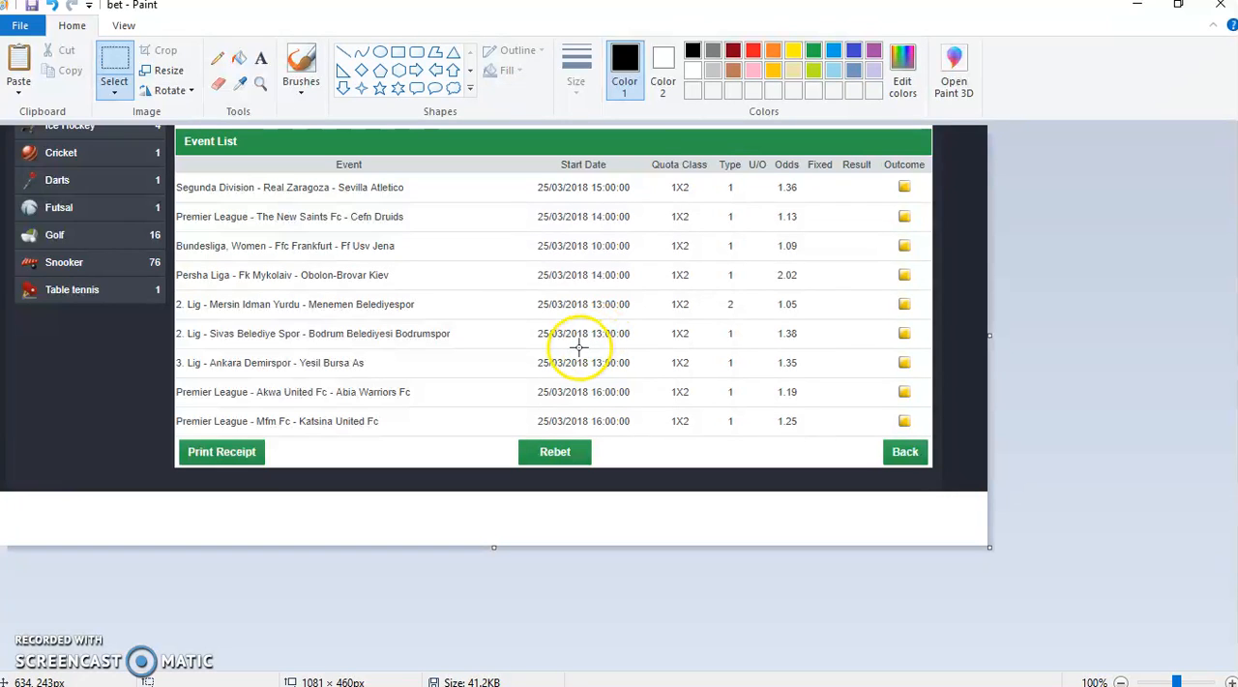